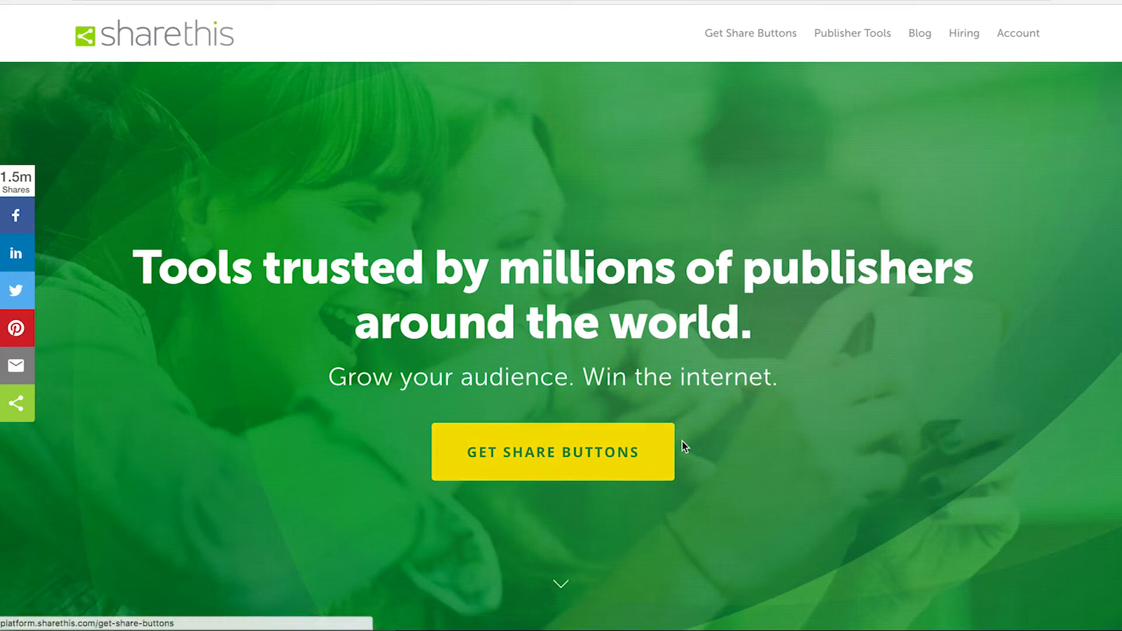
mouse_move(526, 465)
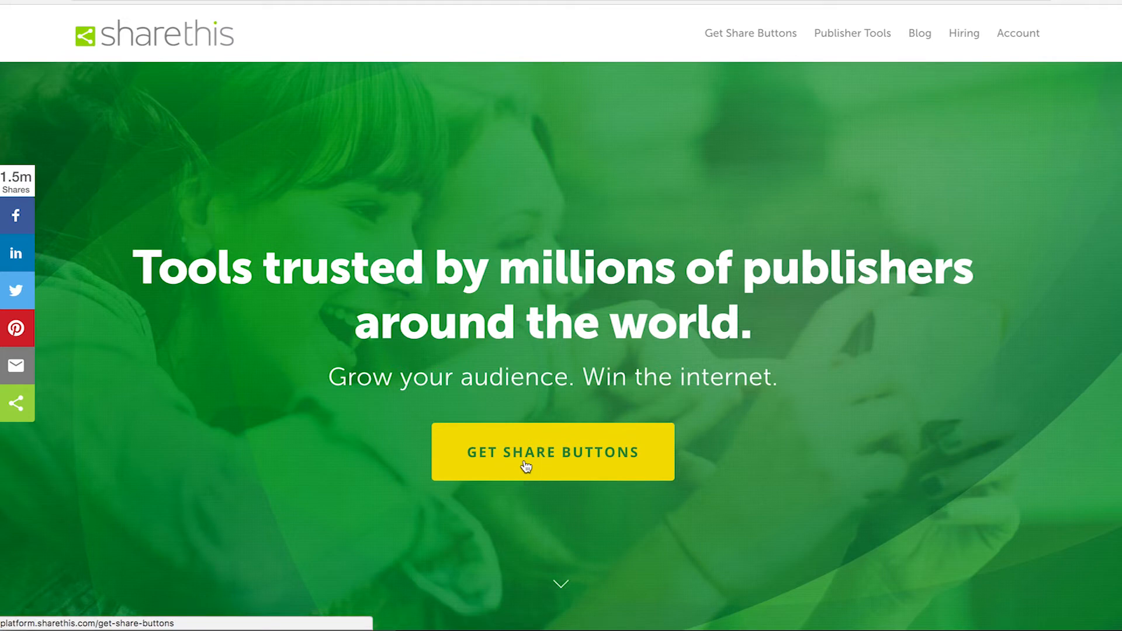
Step: Open ShareThis's share buttons page and follow the WordPress plugin download link
click(552, 452)
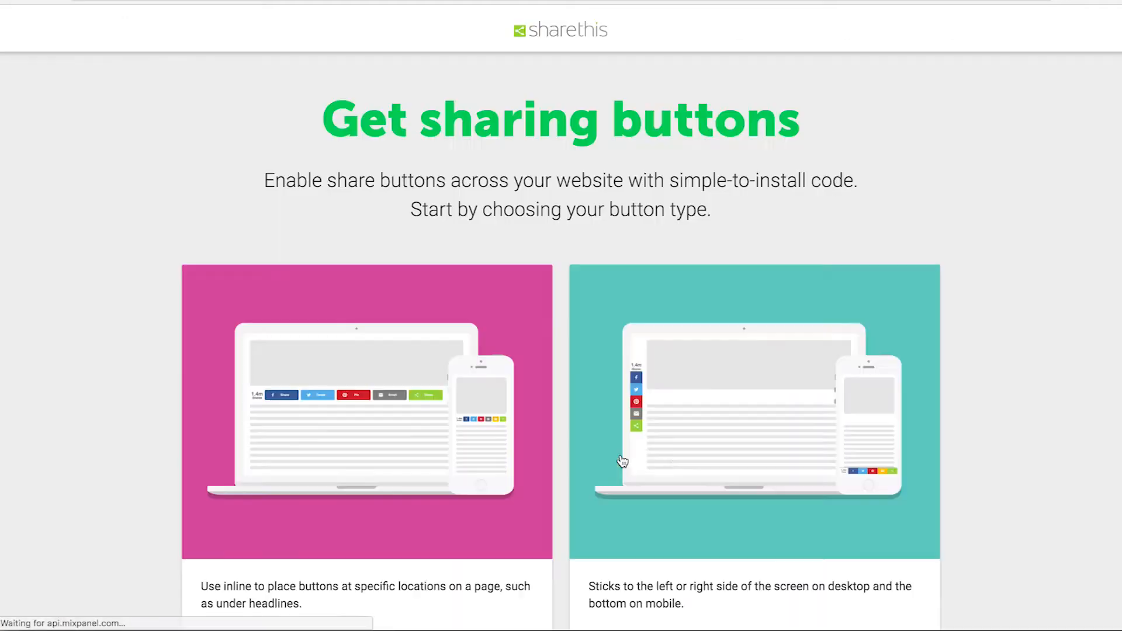
mouse_move(913, 354)
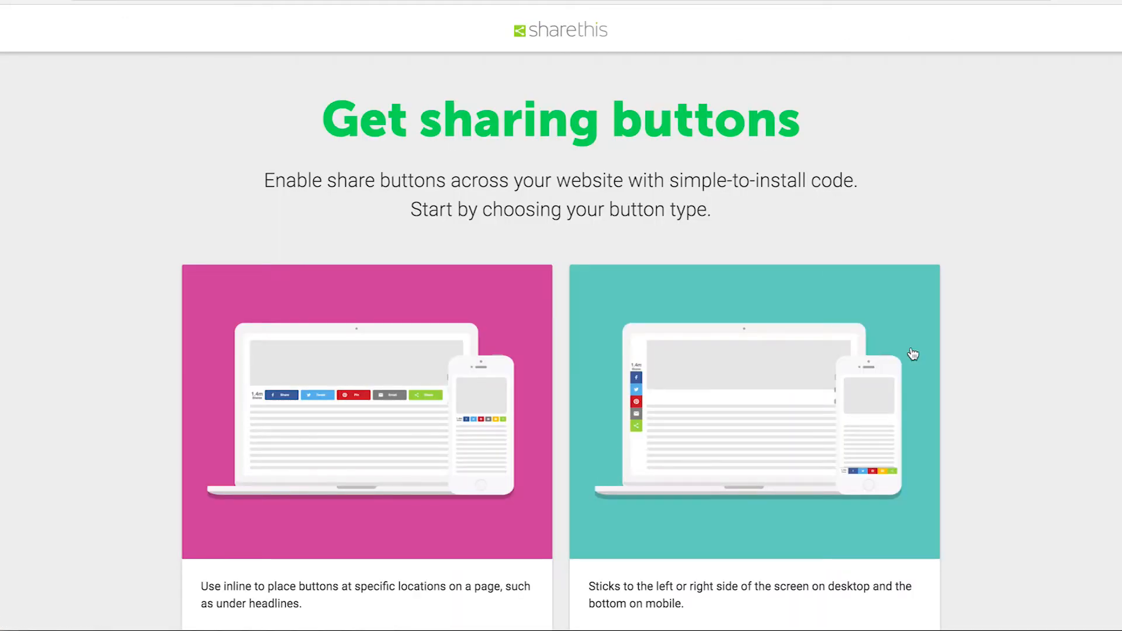
scroll(down, 3)
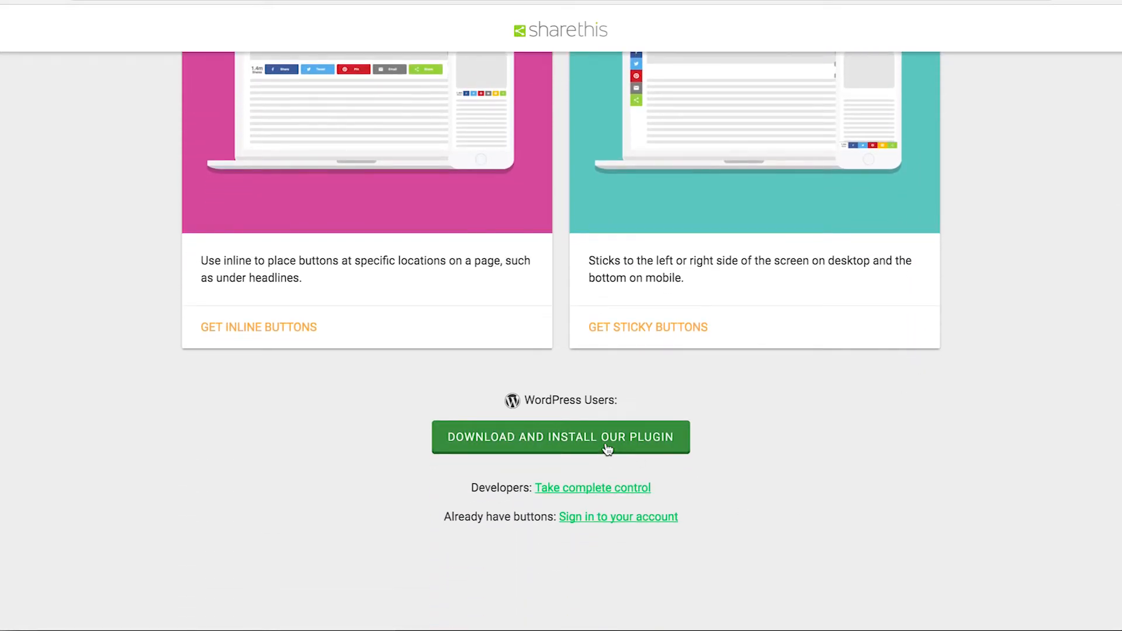
mouse_move(574, 448)
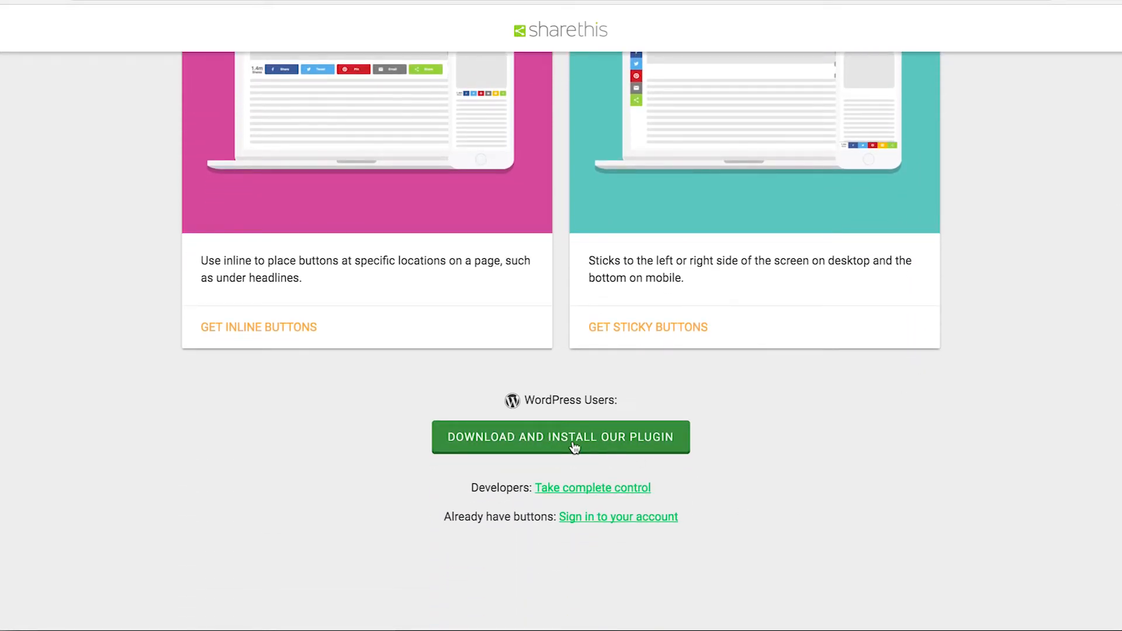
click(560, 437)
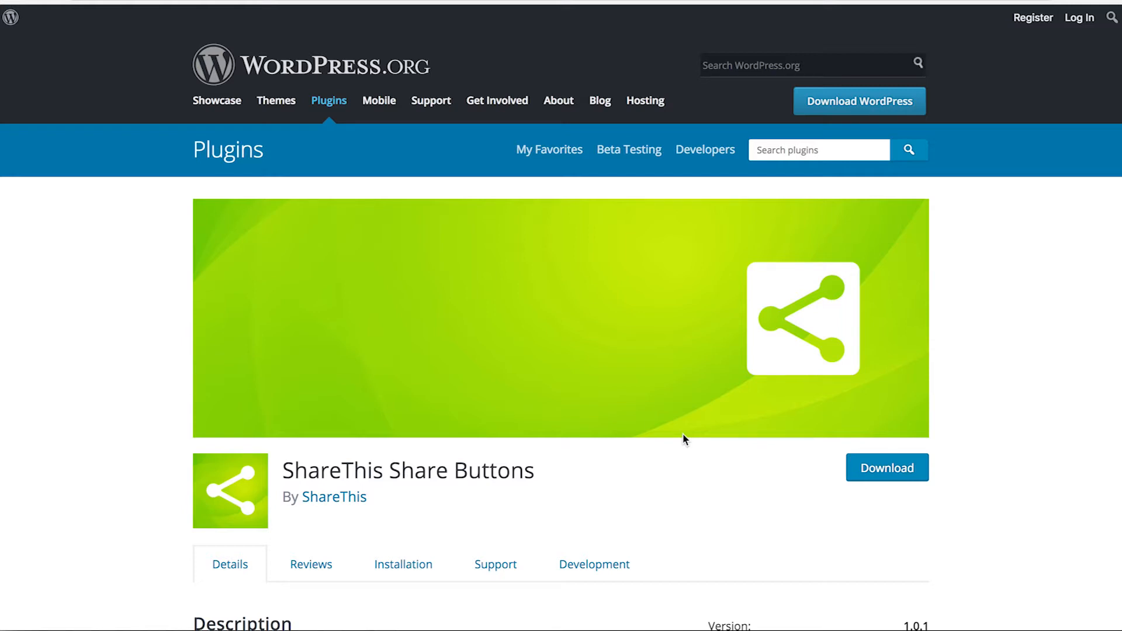
mouse_move(887, 467)
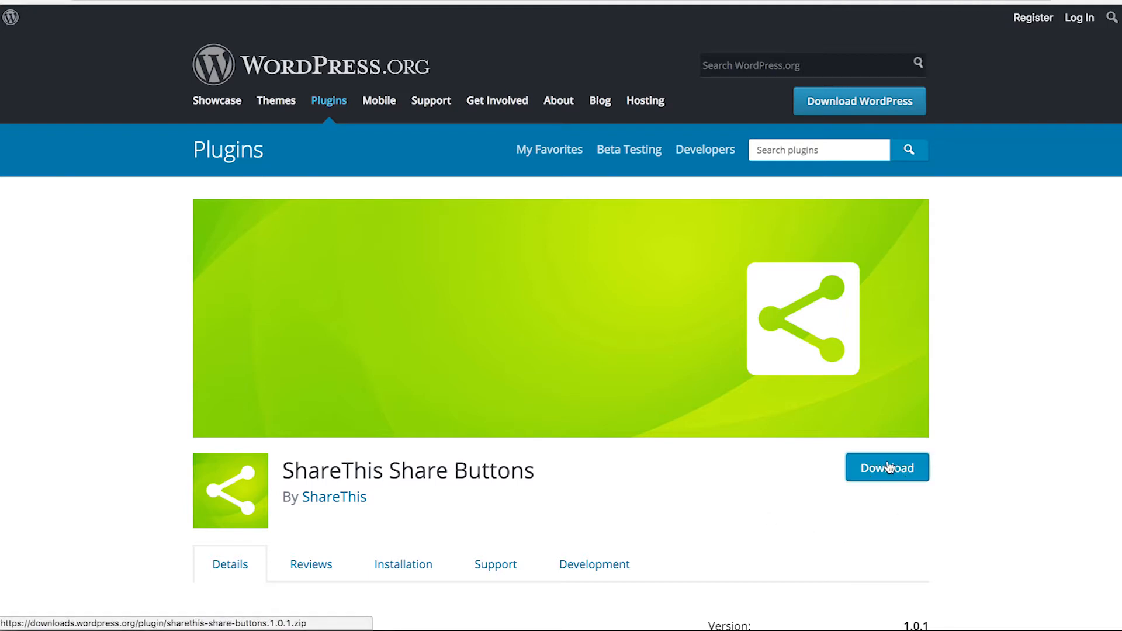
Step: Download the ShareThis Share Buttons plugin zip from WordPress.org
click(886, 467)
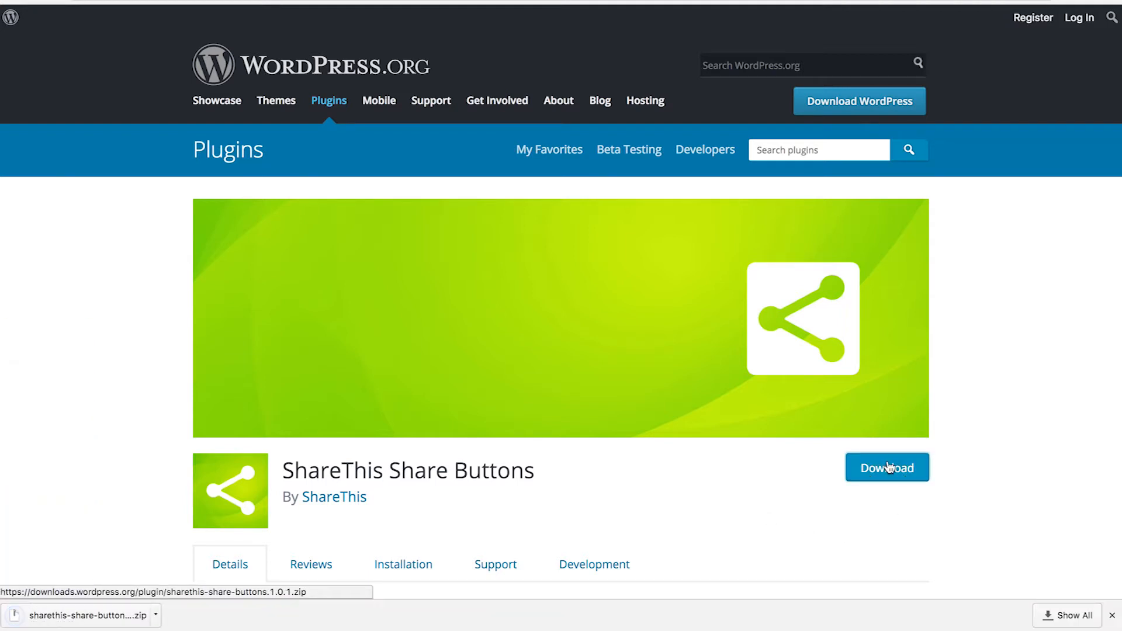
mouse_move(137, 415)
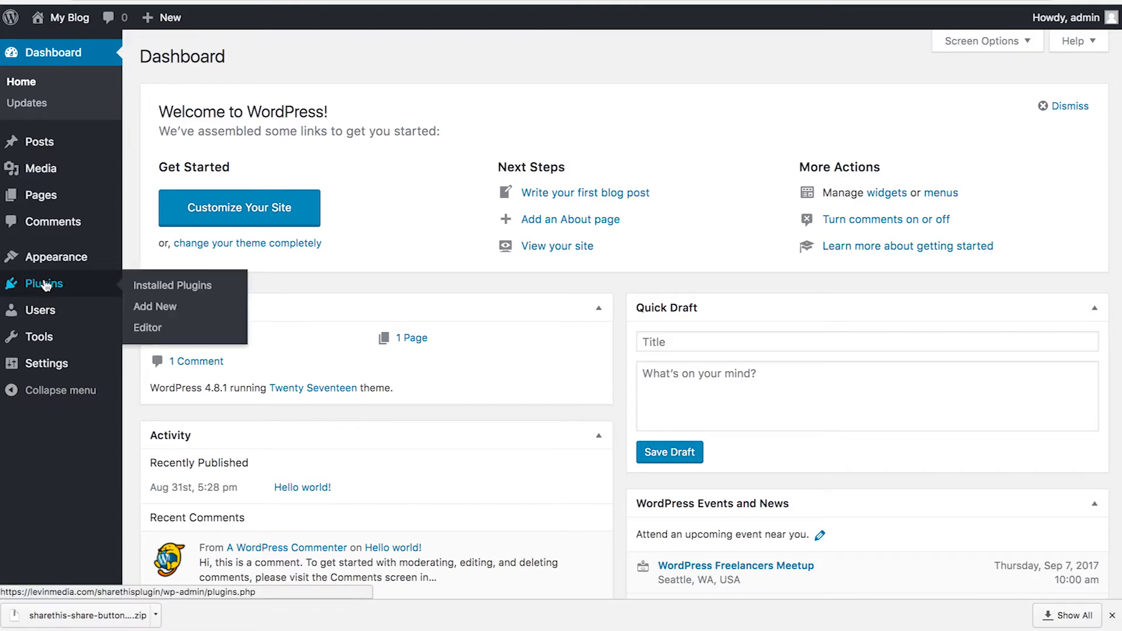
mouse_move(154, 307)
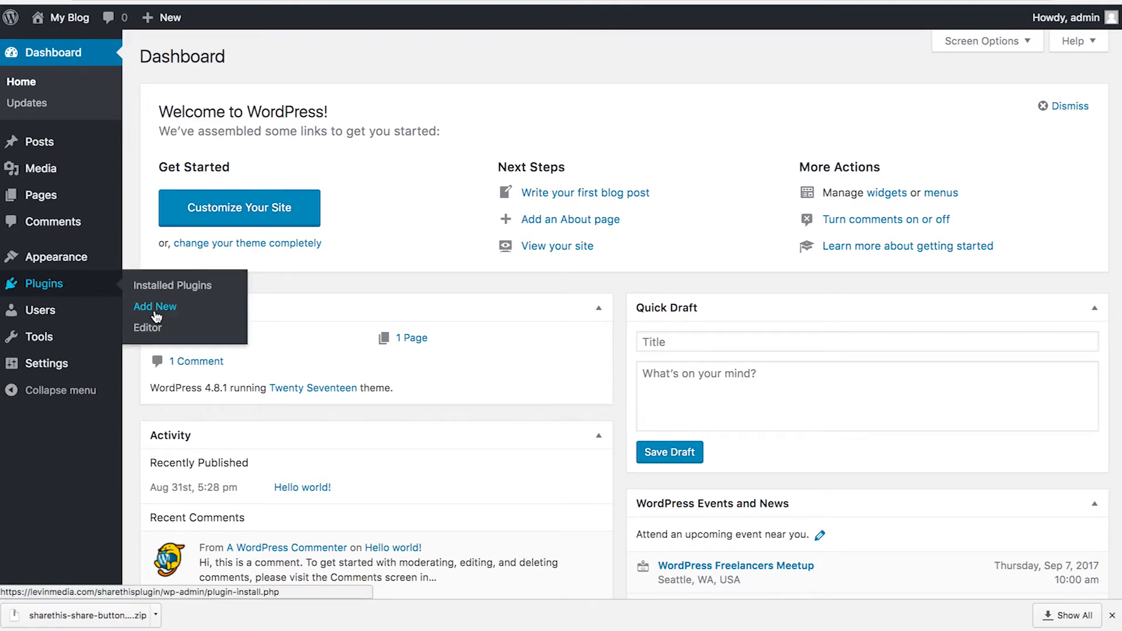
Step: Choose the downloaded ShareThis zip in Plugins > Add New > Upload Plugin
click(155, 306)
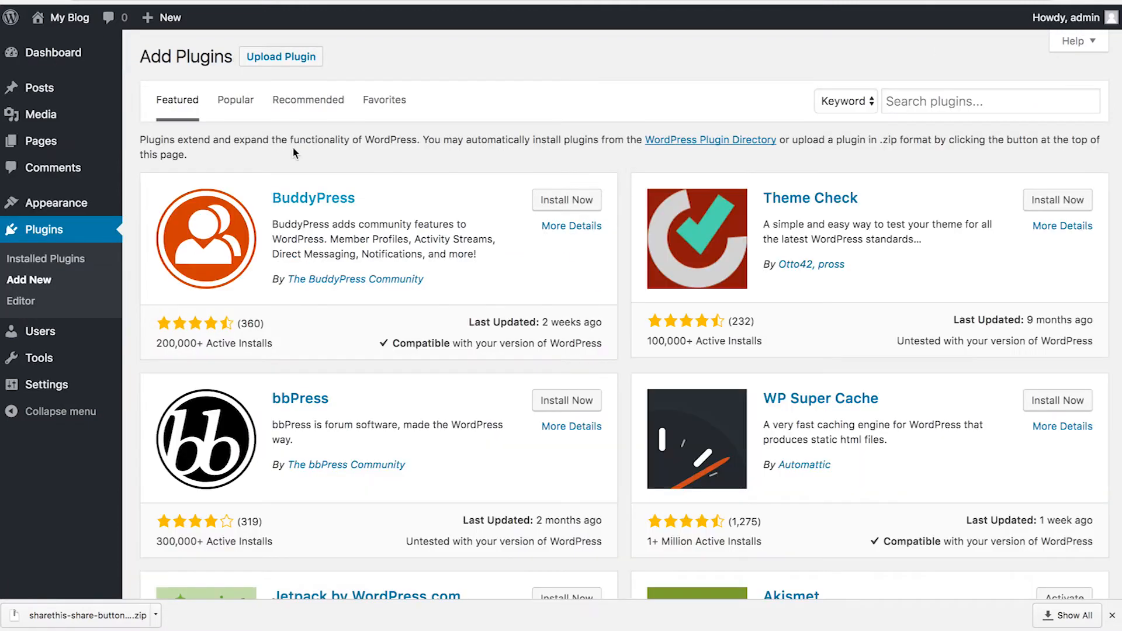
click(280, 57)
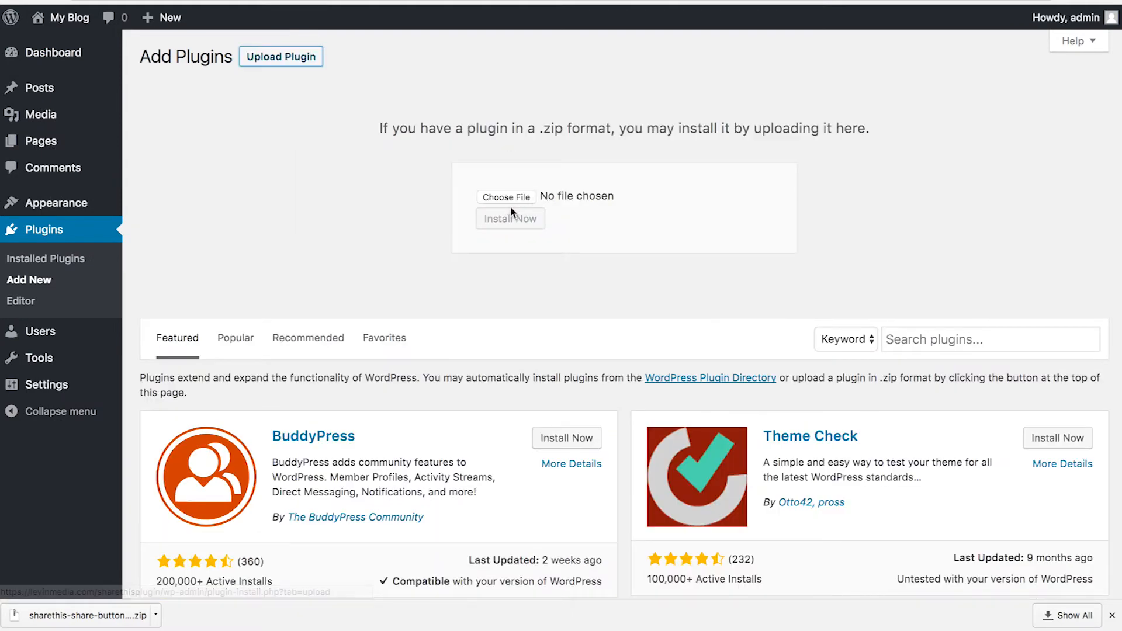
click(506, 197)
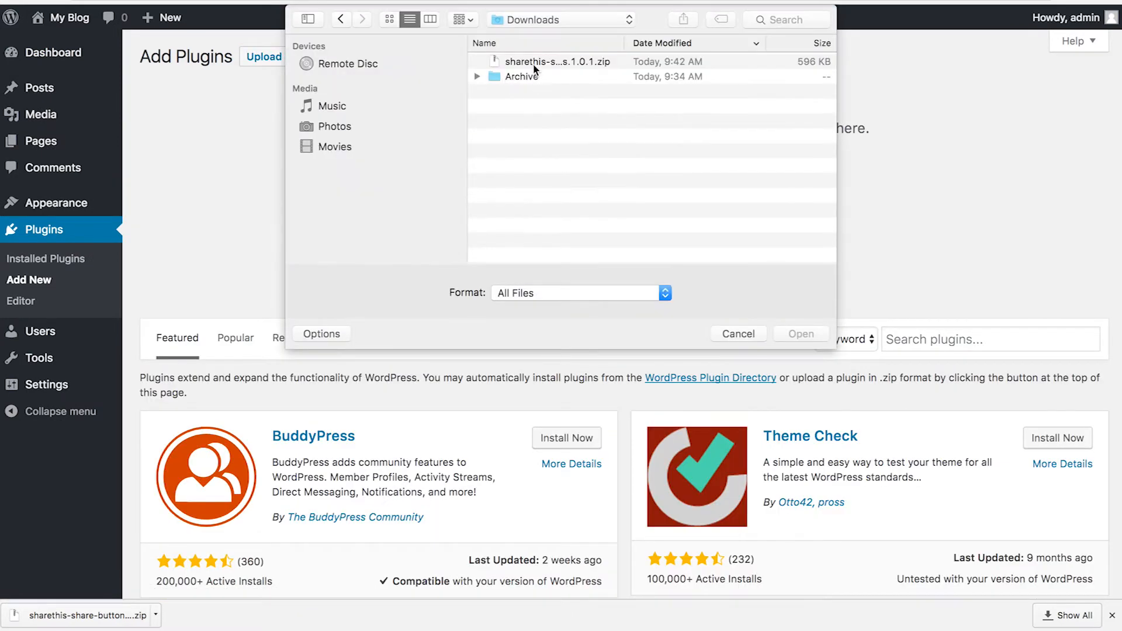
click(800, 334)
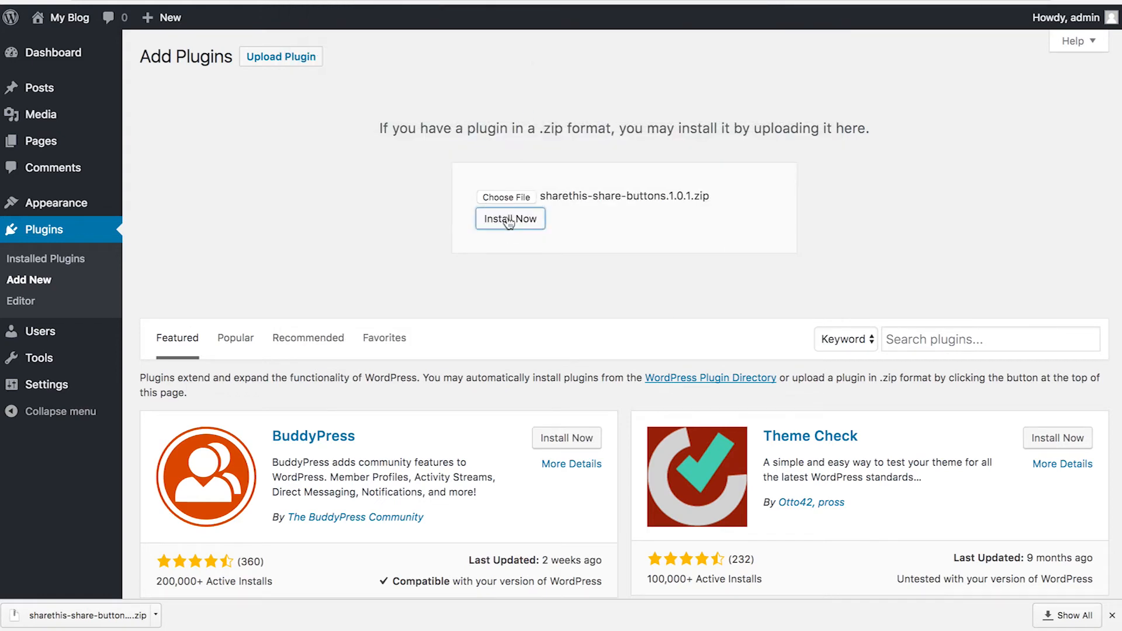
Step: Install the ShareThis Share Buttons plugin and activate it
click(509, 218)
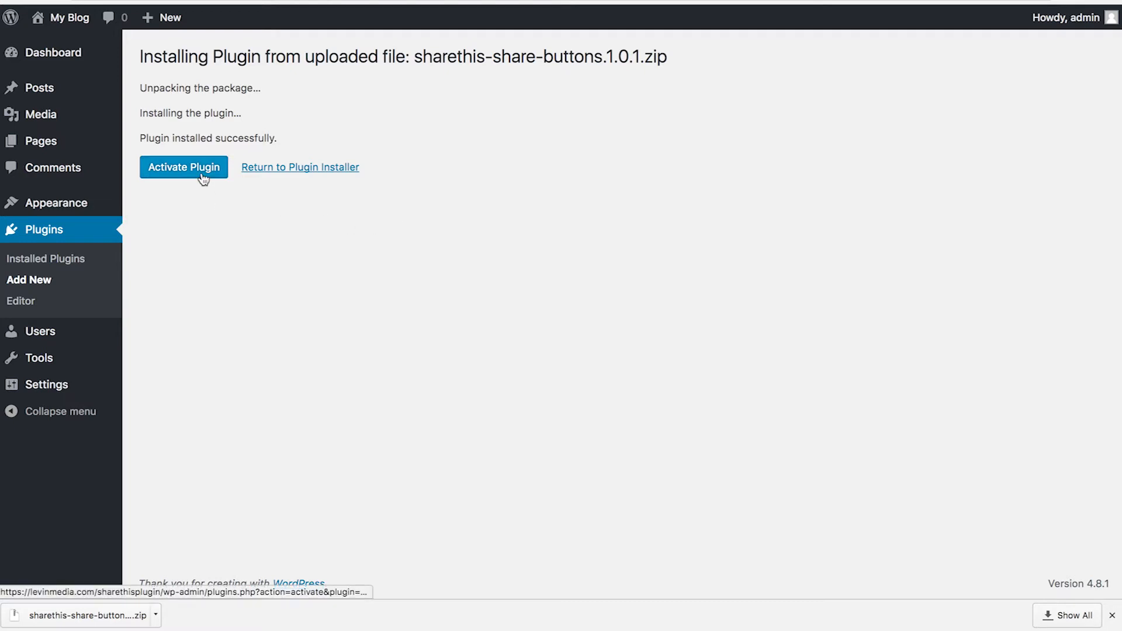
click(183, 167)
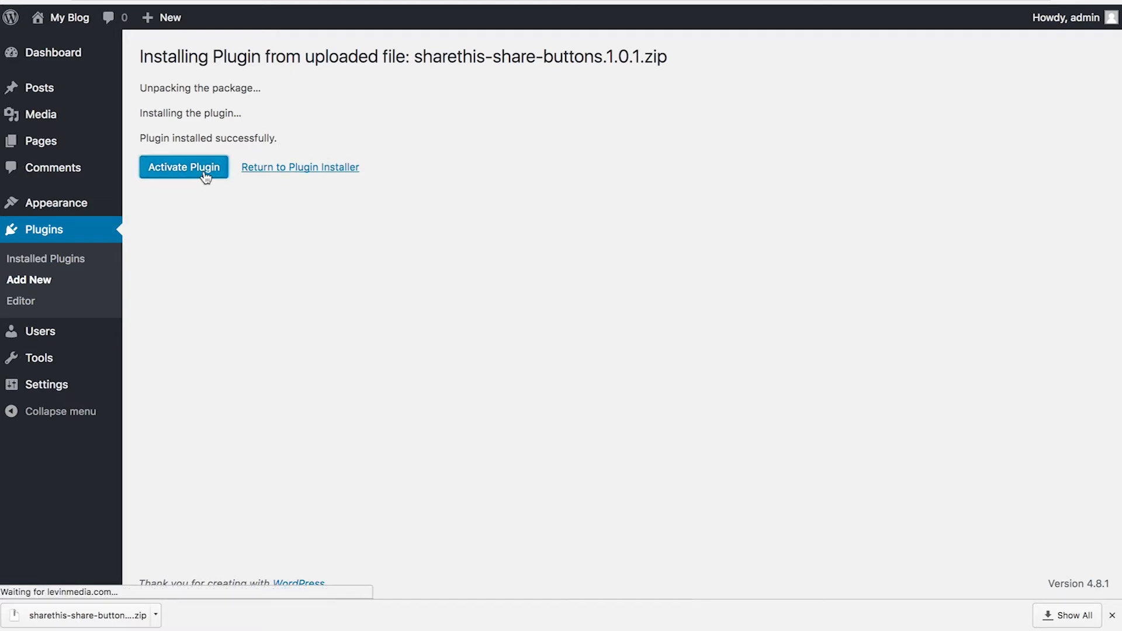
click(183, 166)
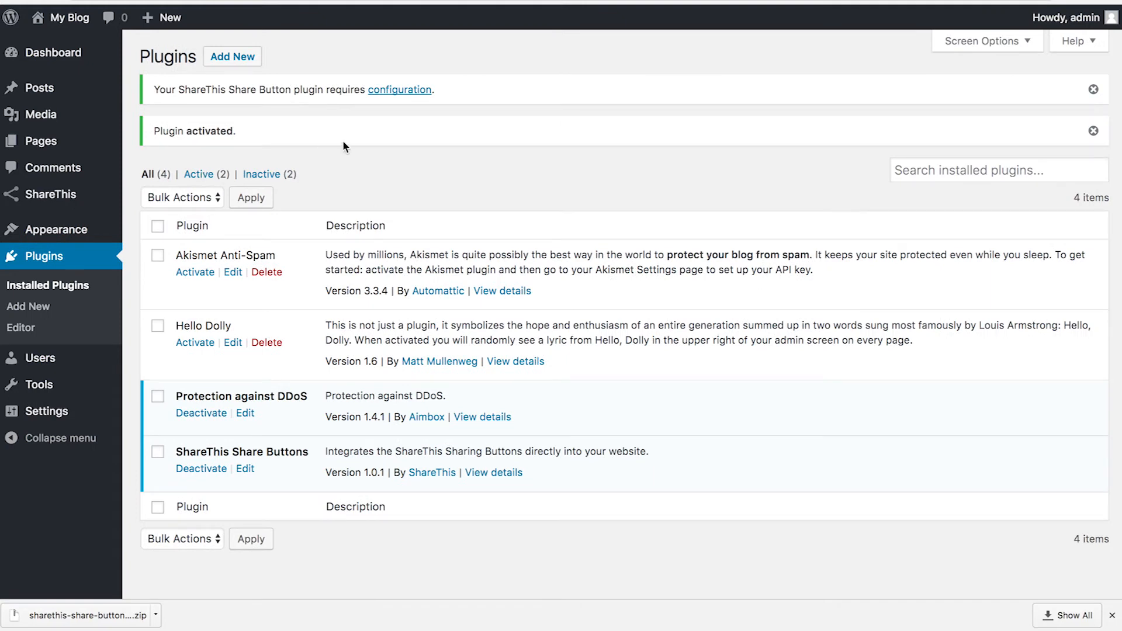
mouse_move(370, 107)
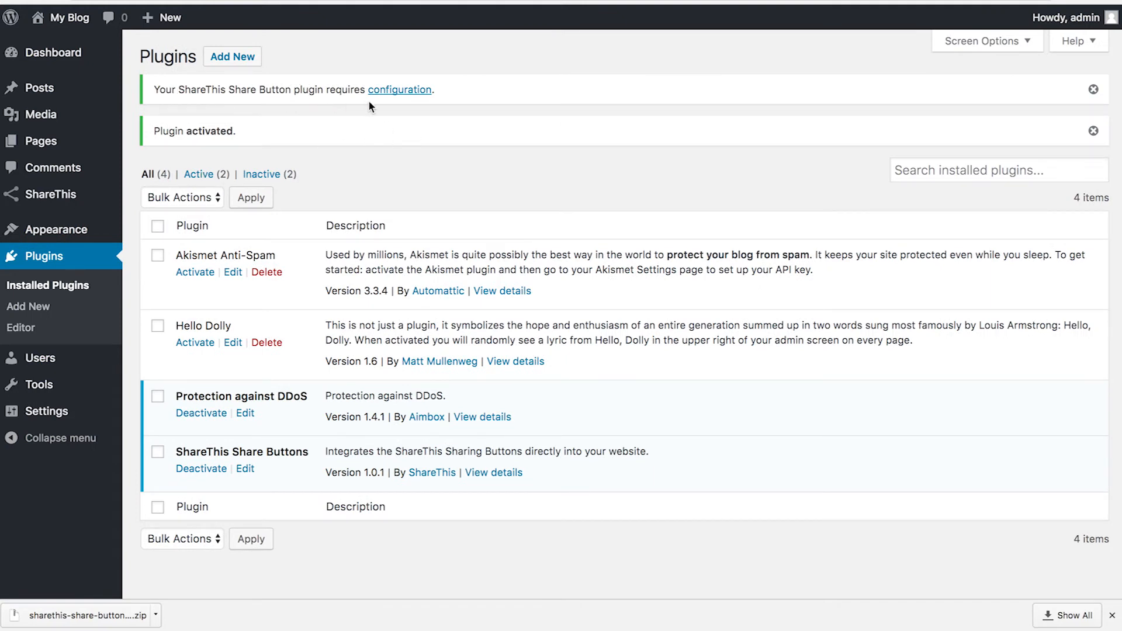
mouse_move(399, 89)
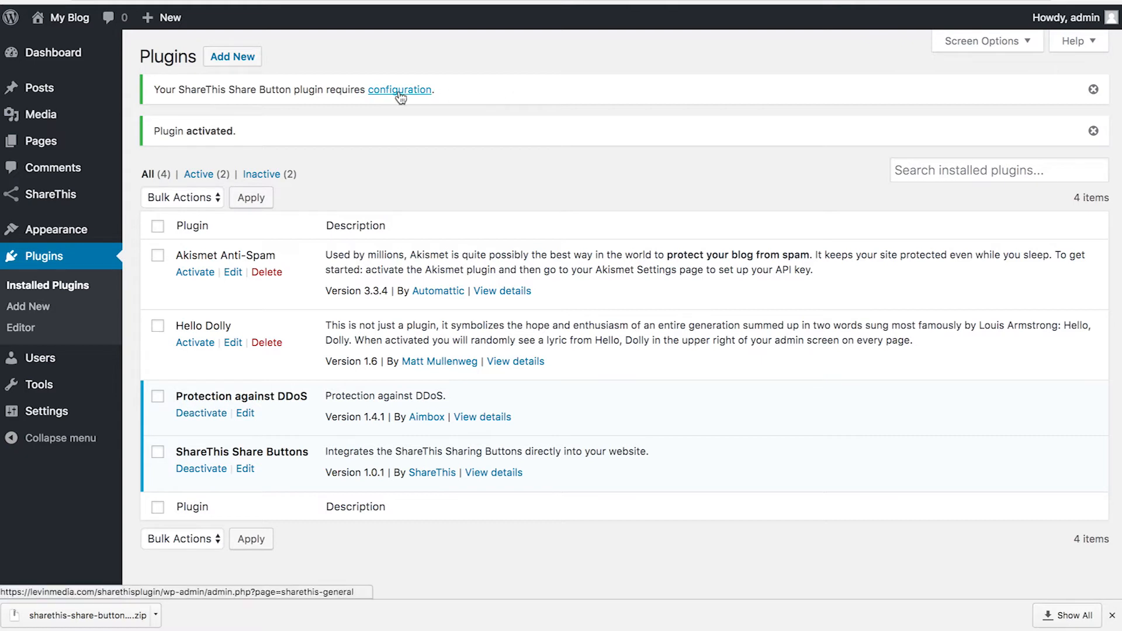
Step: Open the ShareThis configuration notice and start configuring share buttons with a new account
click(399, 89)
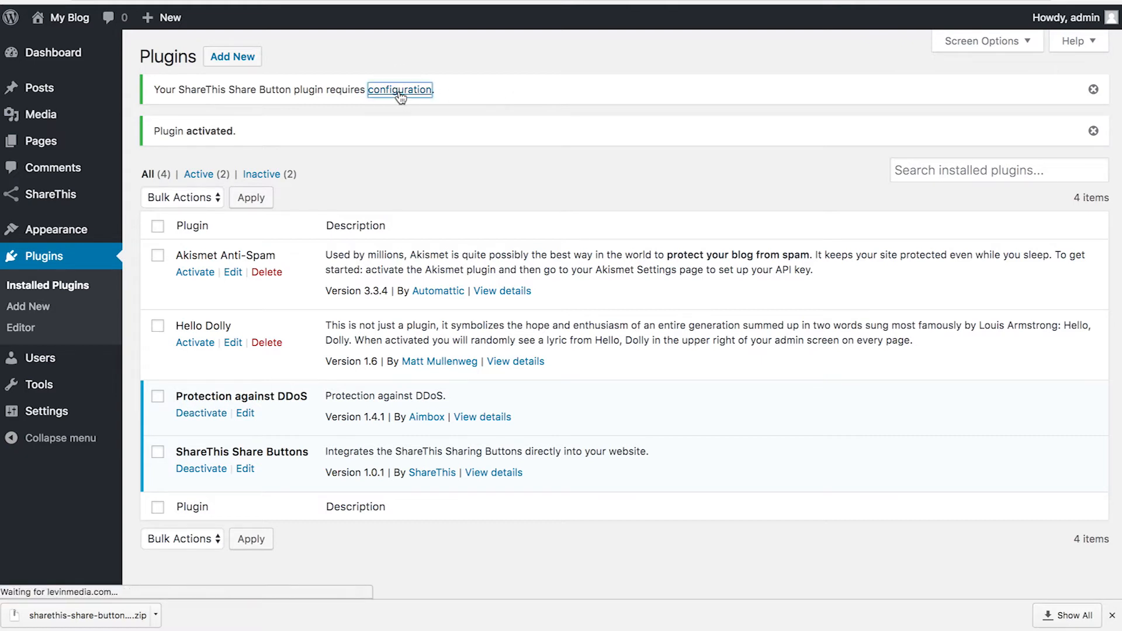
click(399, 89)
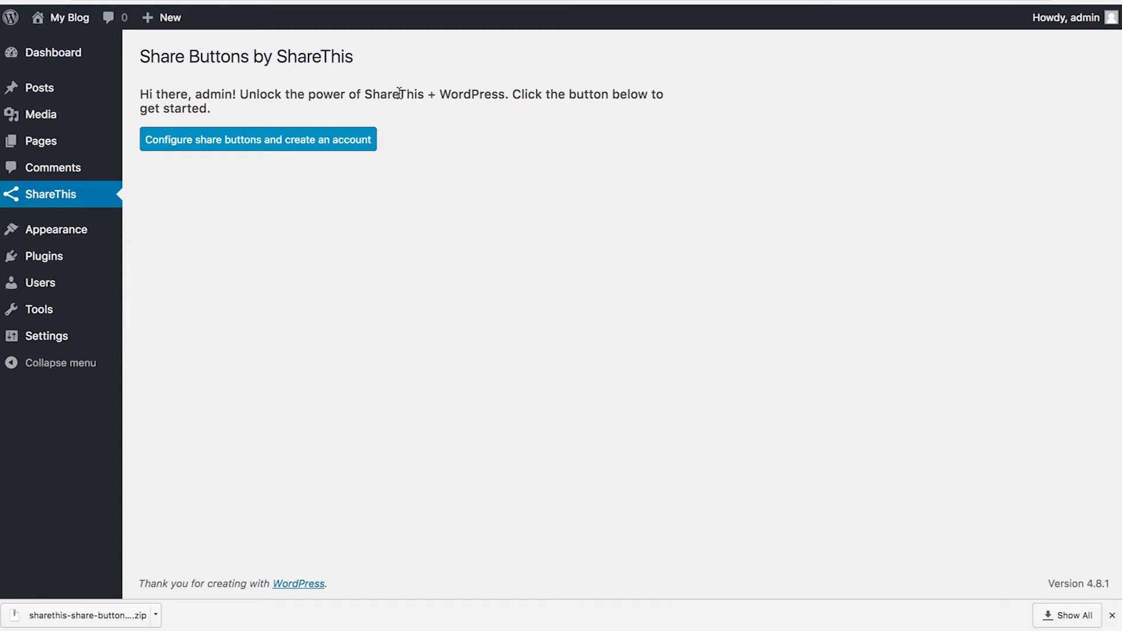
mouse_move(283, 188)
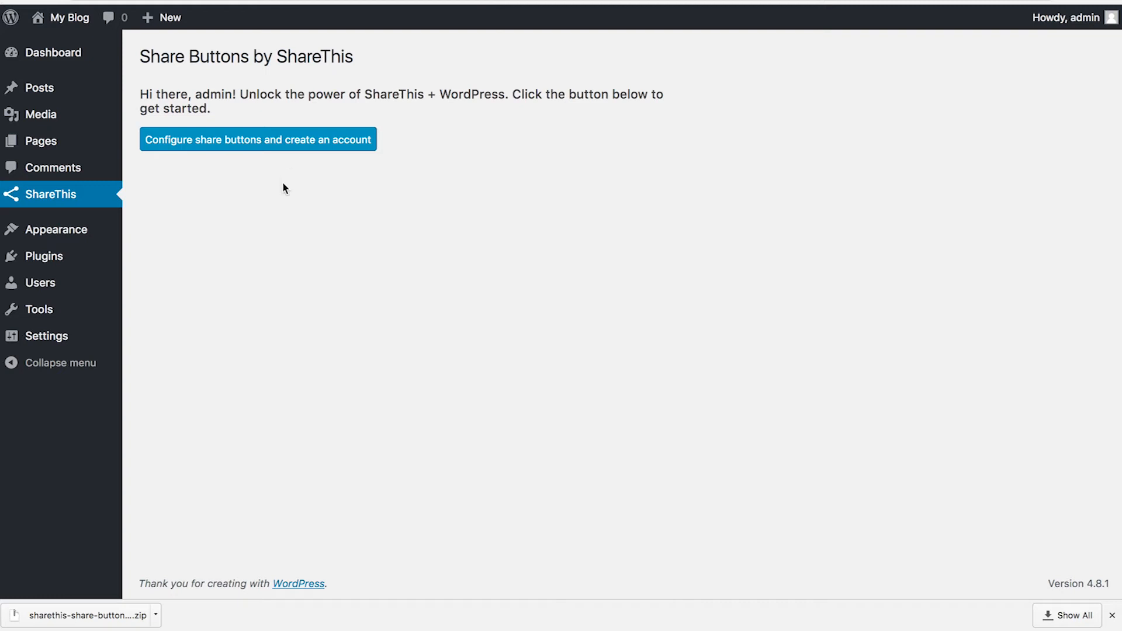
click(257, 139)
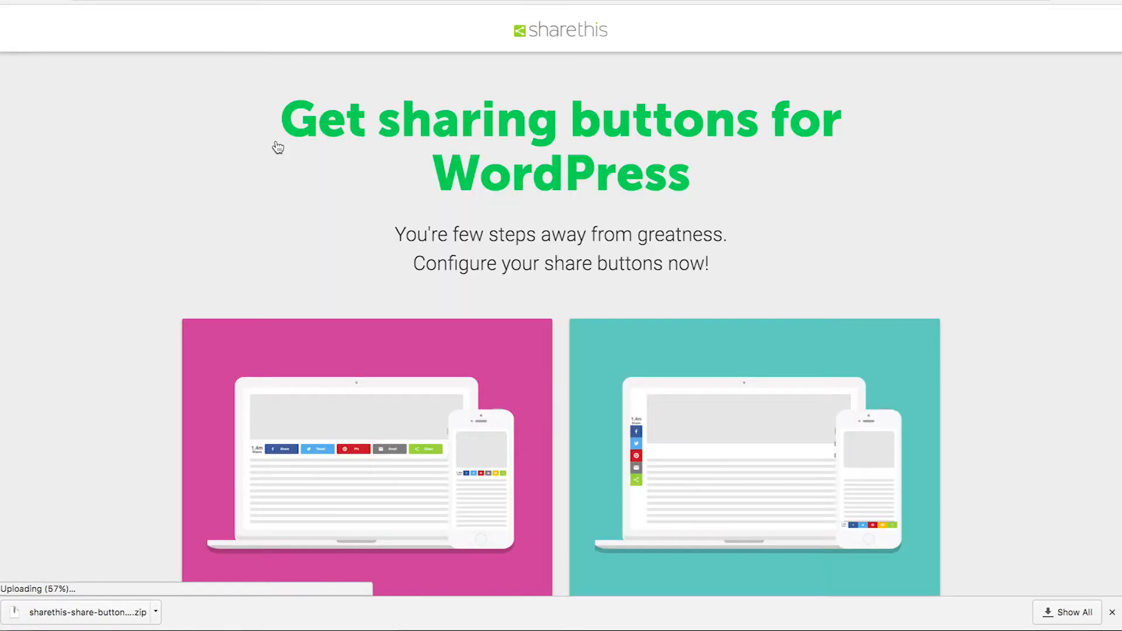
Step: Choose inline share buttons and align them to the left
scroll(down, 3)
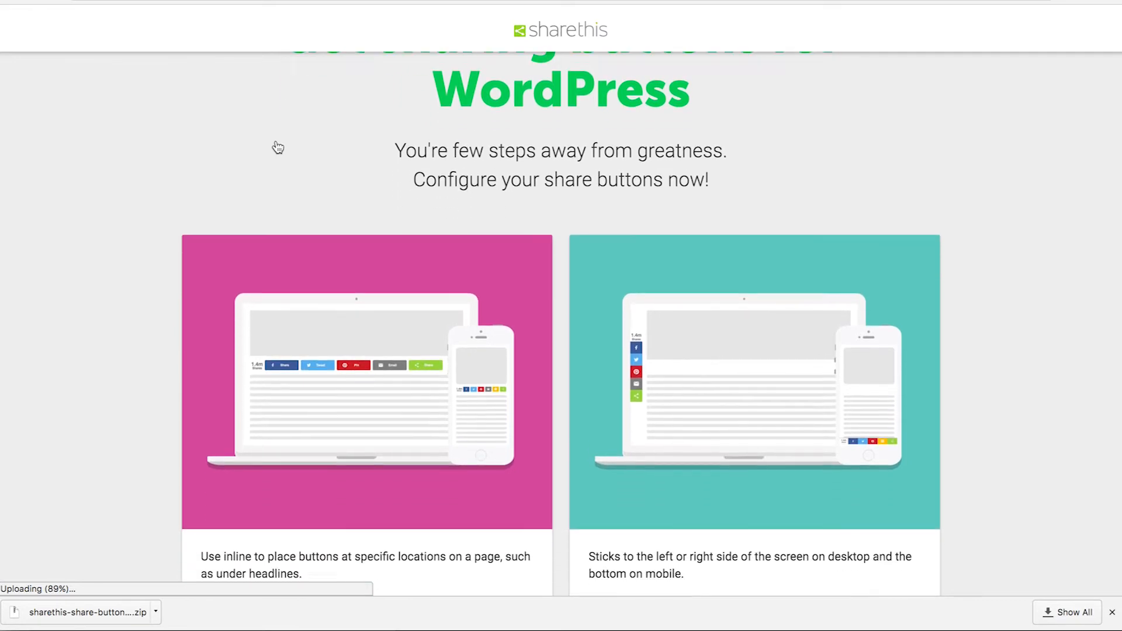
scroll(down, 3)
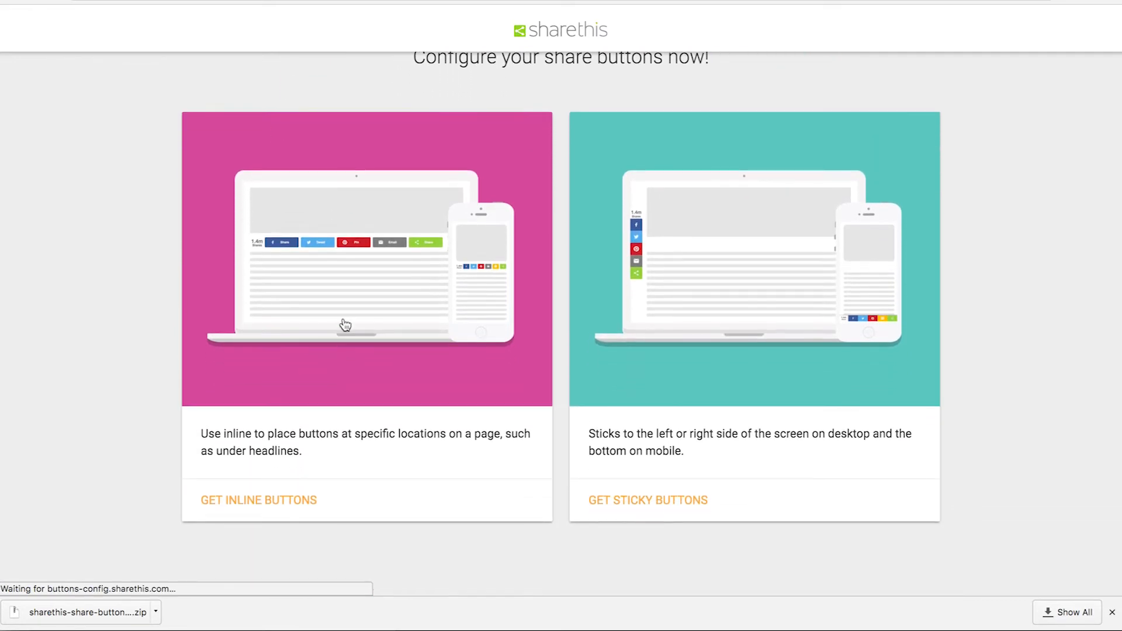
click(257, 499)
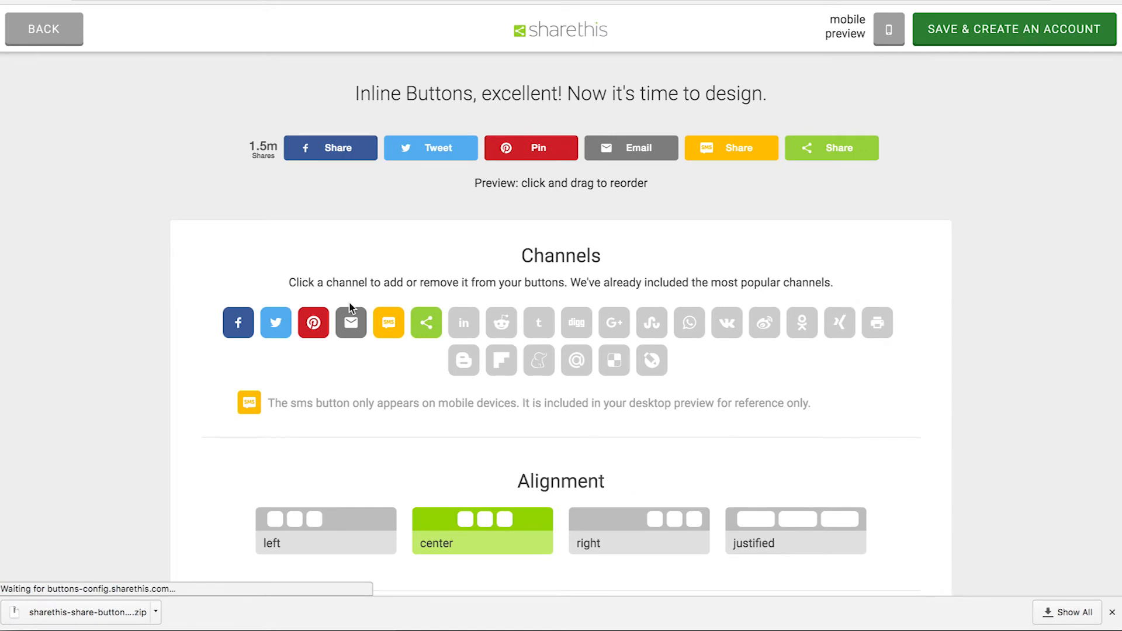
mouse_move(853, 221)
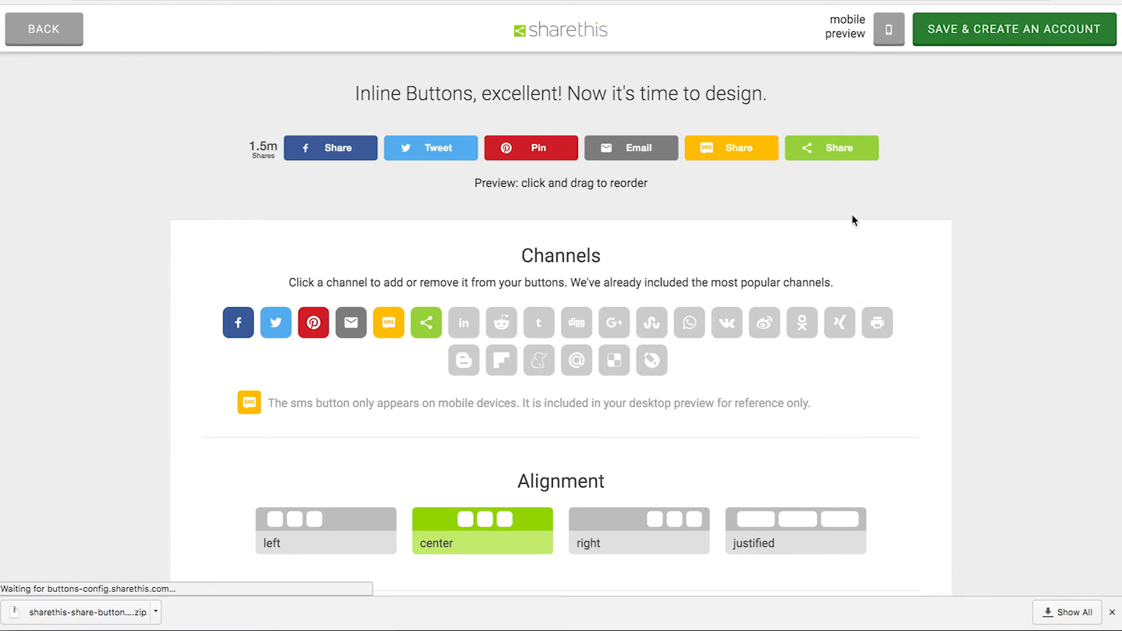
mouse_move(340, 532)
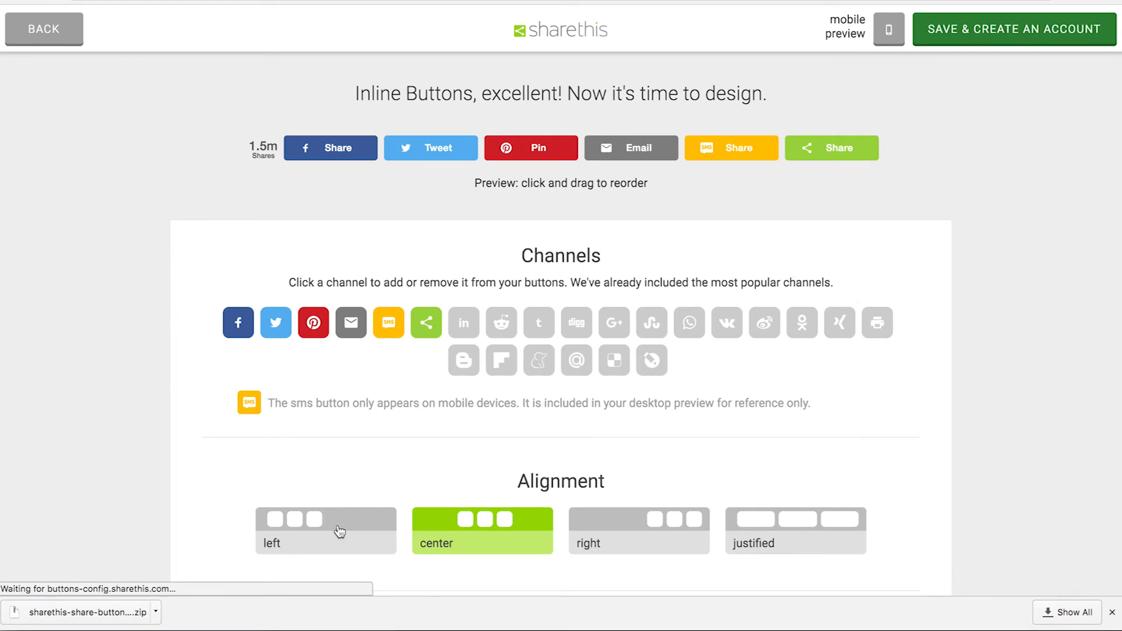
click(325, 529)
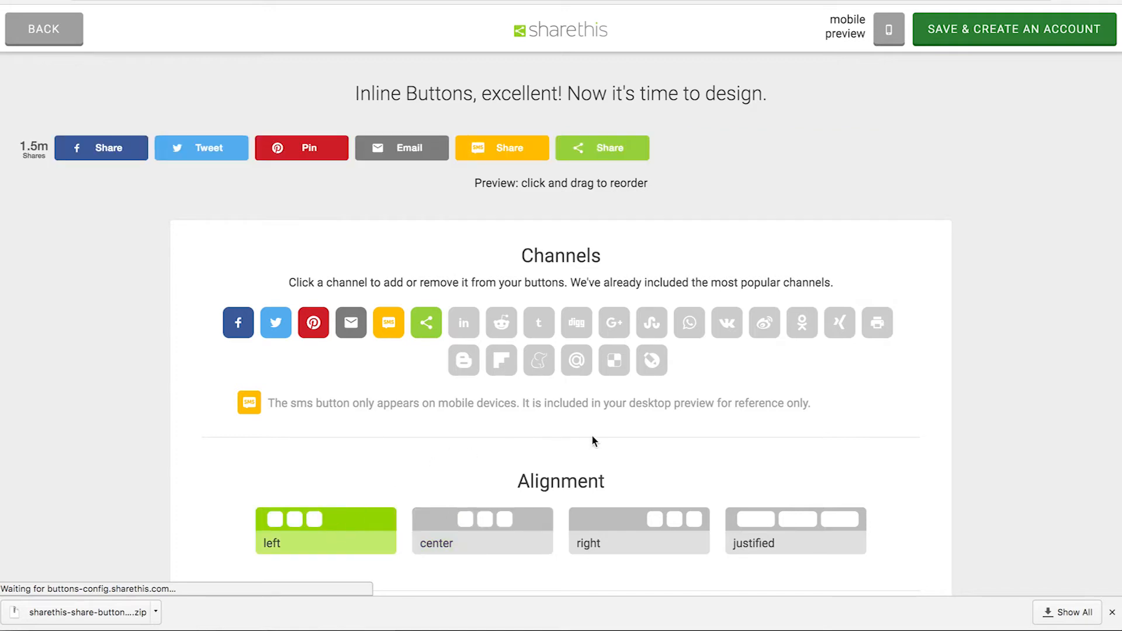
Step: Set button labels to None and save the design to proceed to account creation
scroll(down, 3)
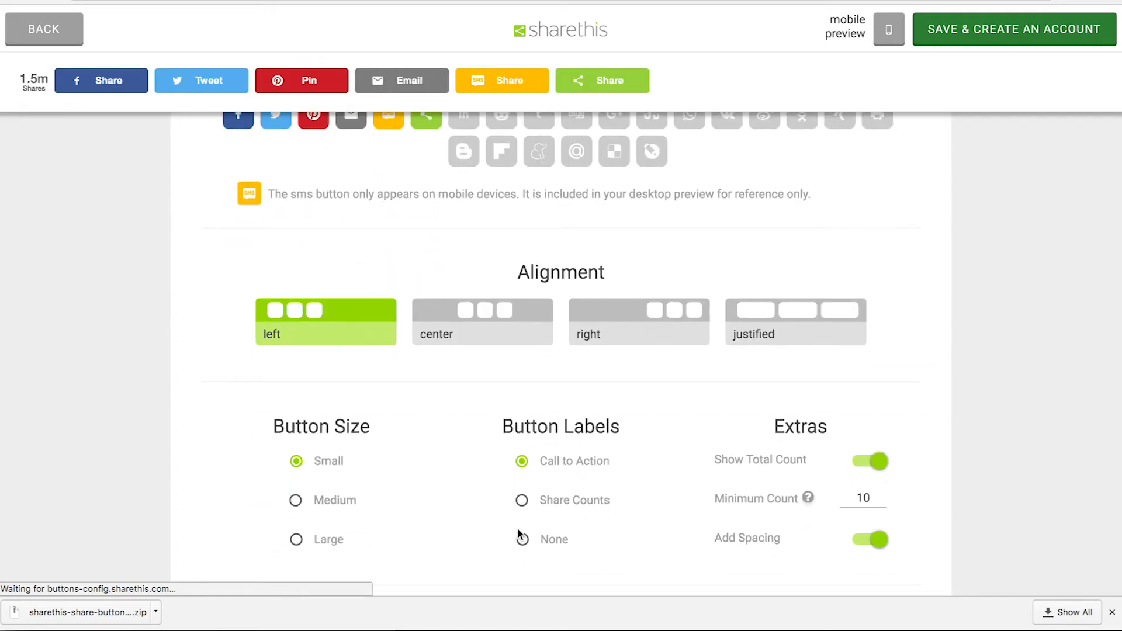
click(522, 539)
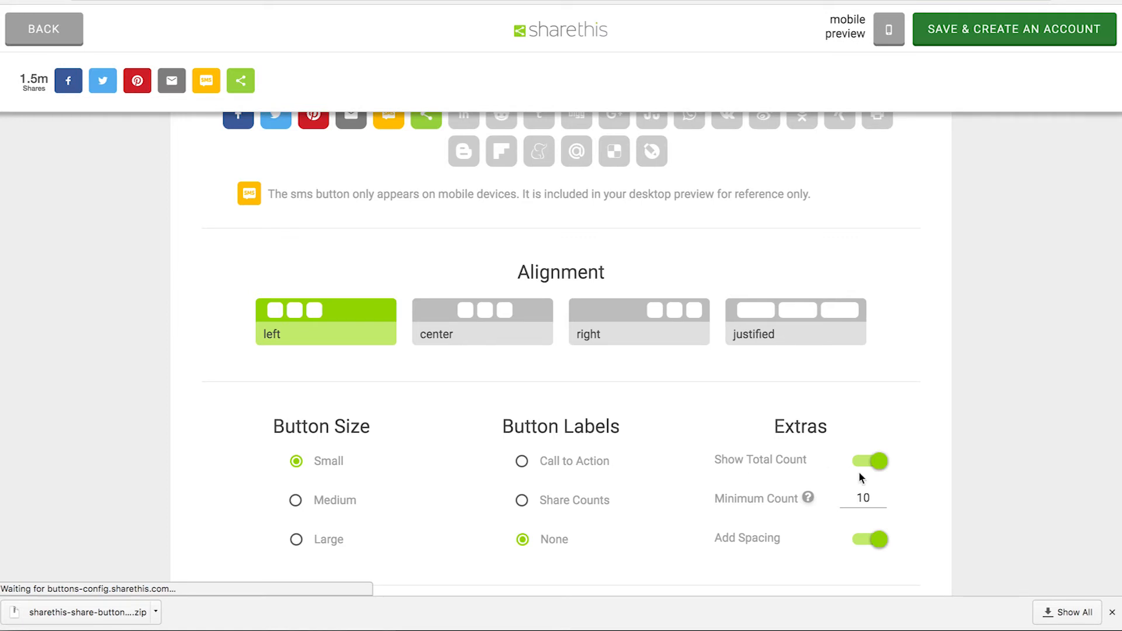
scroll(down, 3)
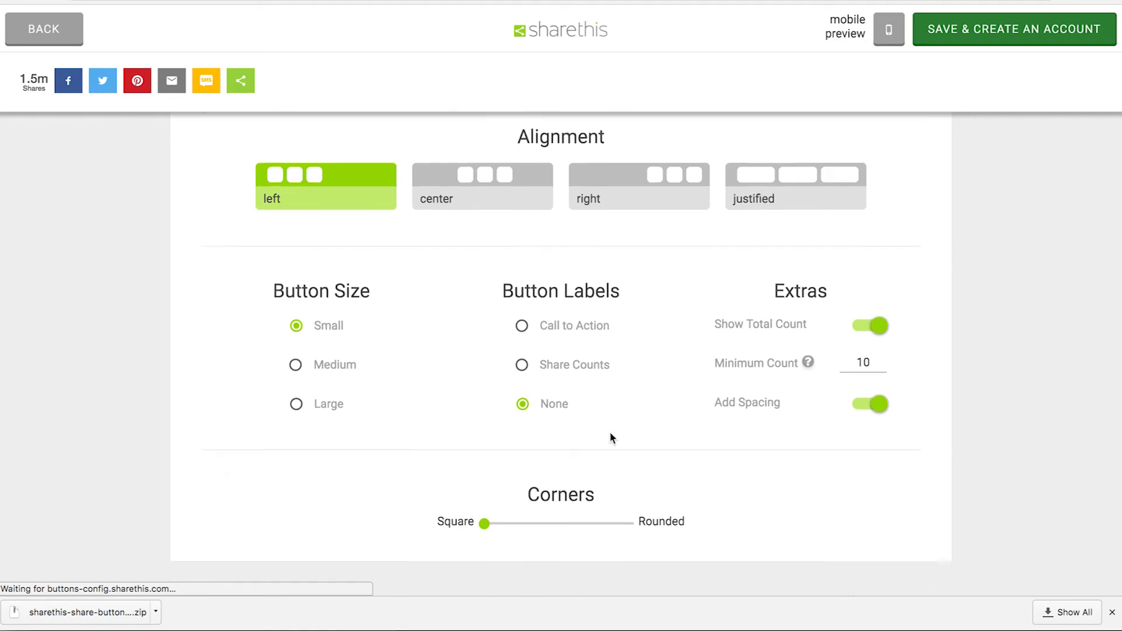
scroll(down, 3)
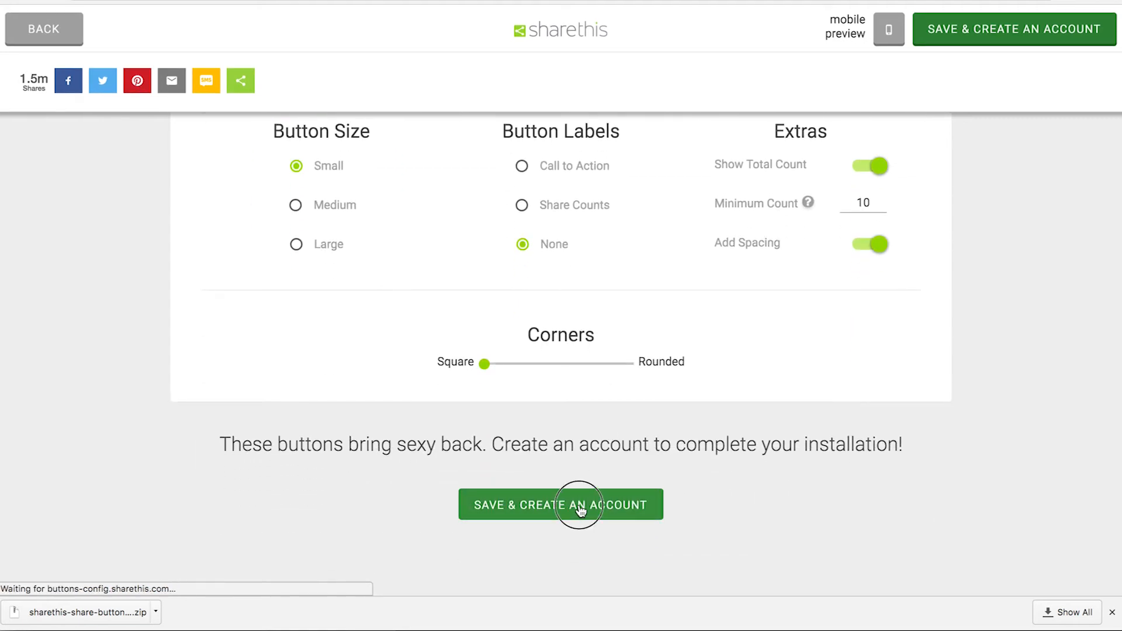
click(561, 505)
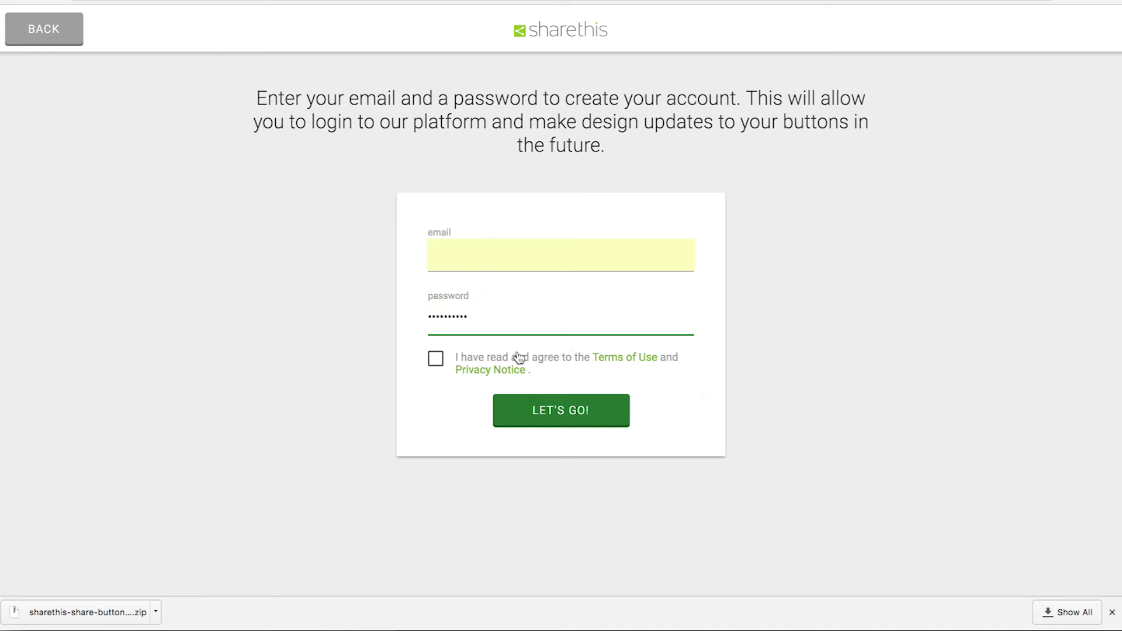
Step: Accept the Terms of Use and submit the ShareThis account form
click(434, 359)
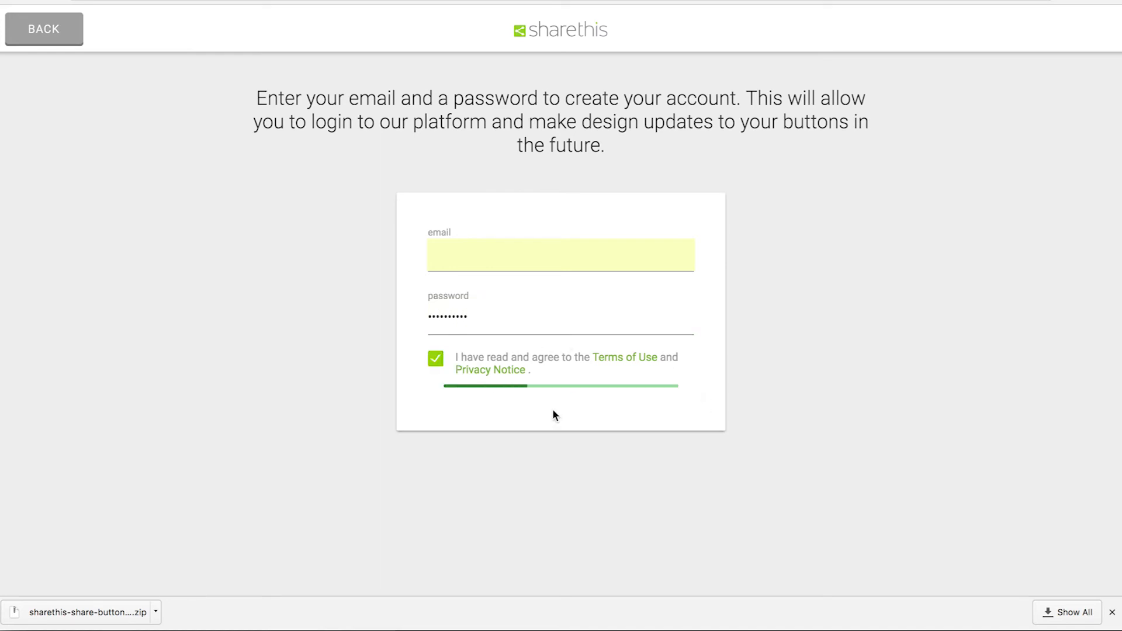
click(560, 386)
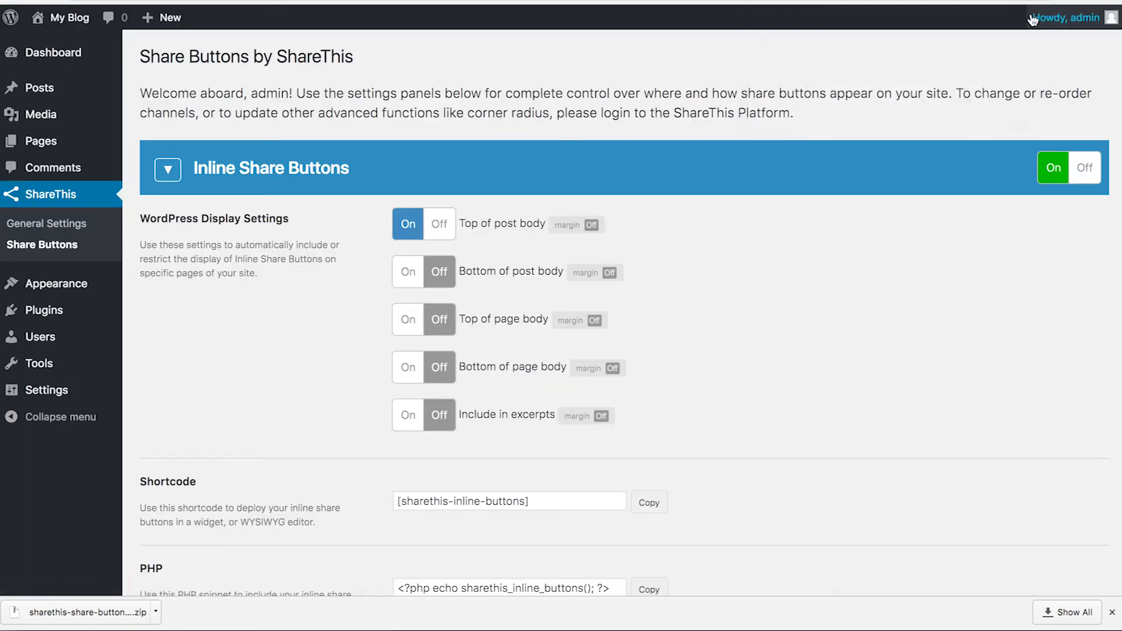
mouse_move(822, 59)
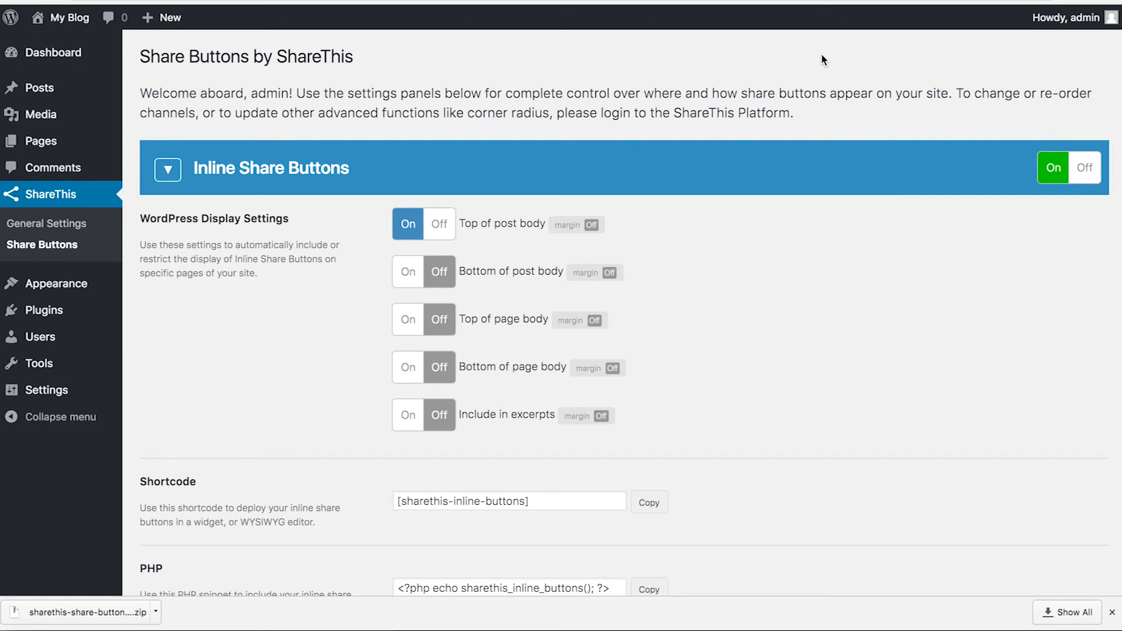
mouse_move(442, 235)
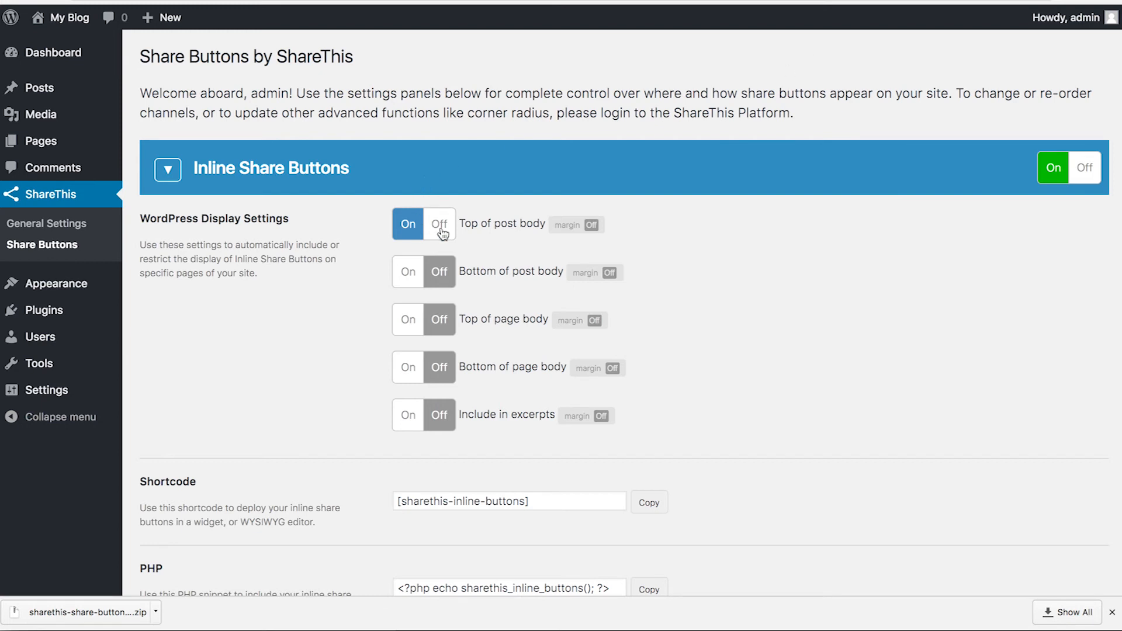
Step: Switch inline buttons from top to bottom of post body and click Update
click(408, 272)
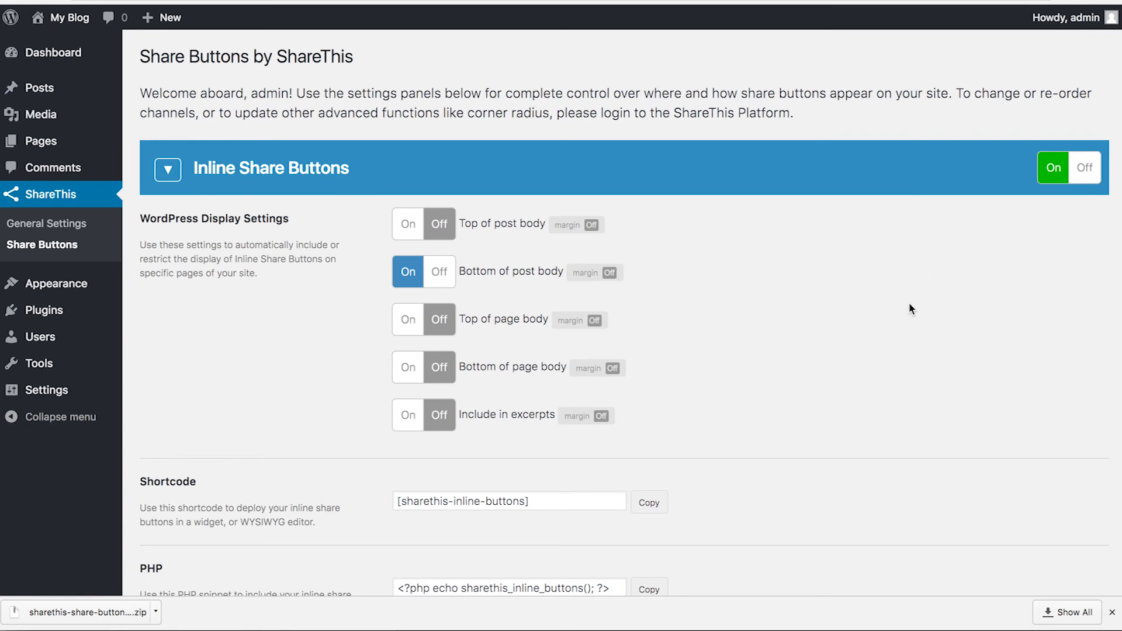
scroll(down, 3)
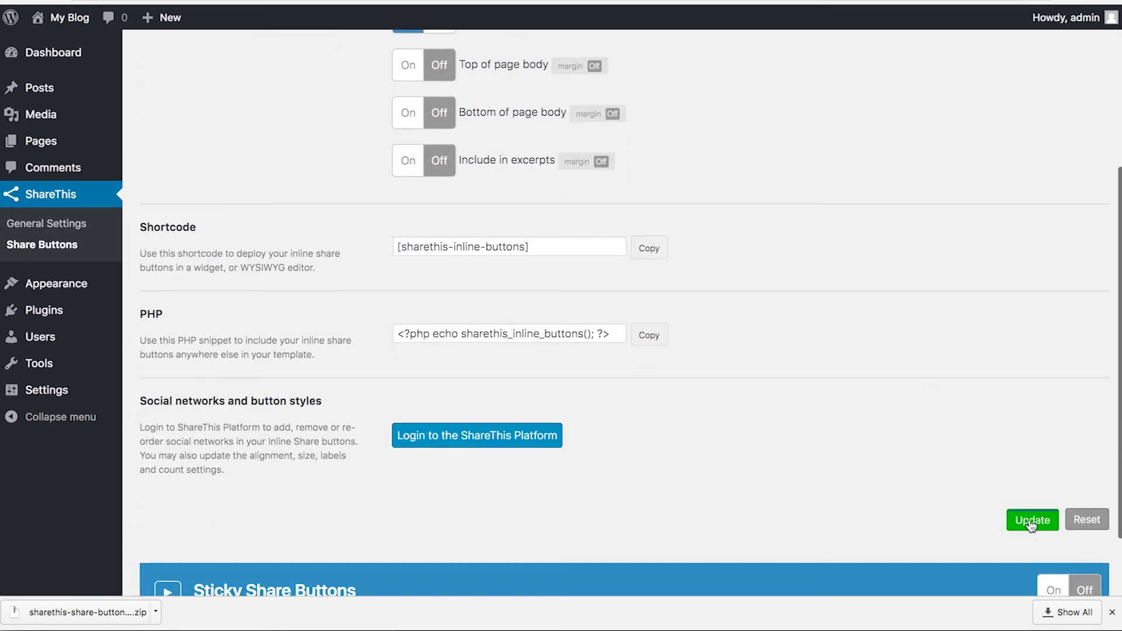
click(1031, 519)
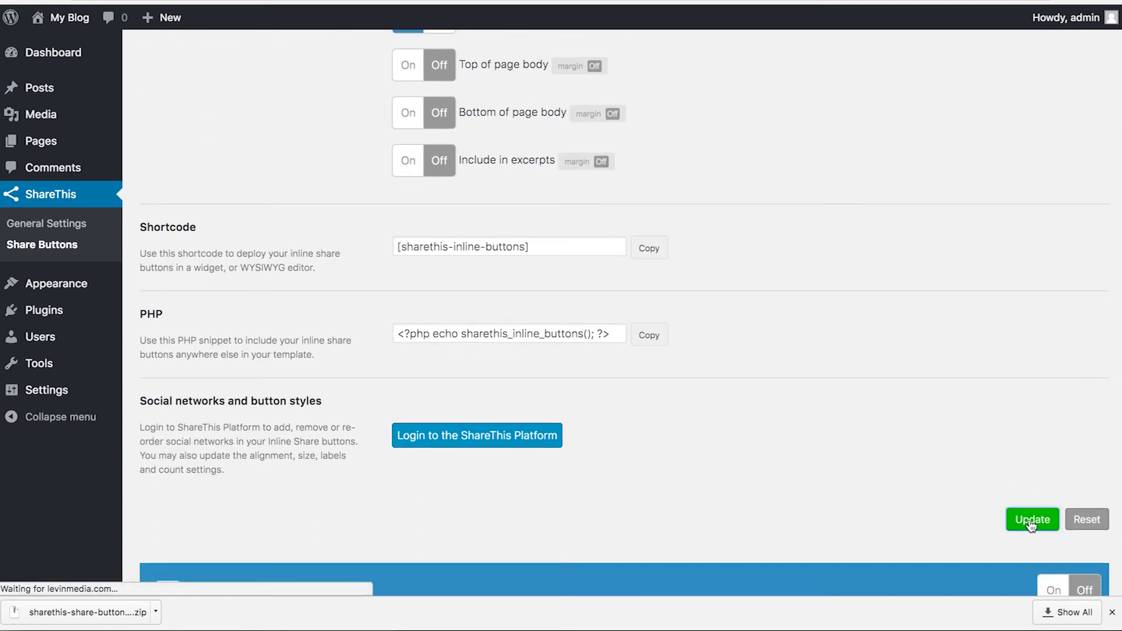
click(1031, 519)
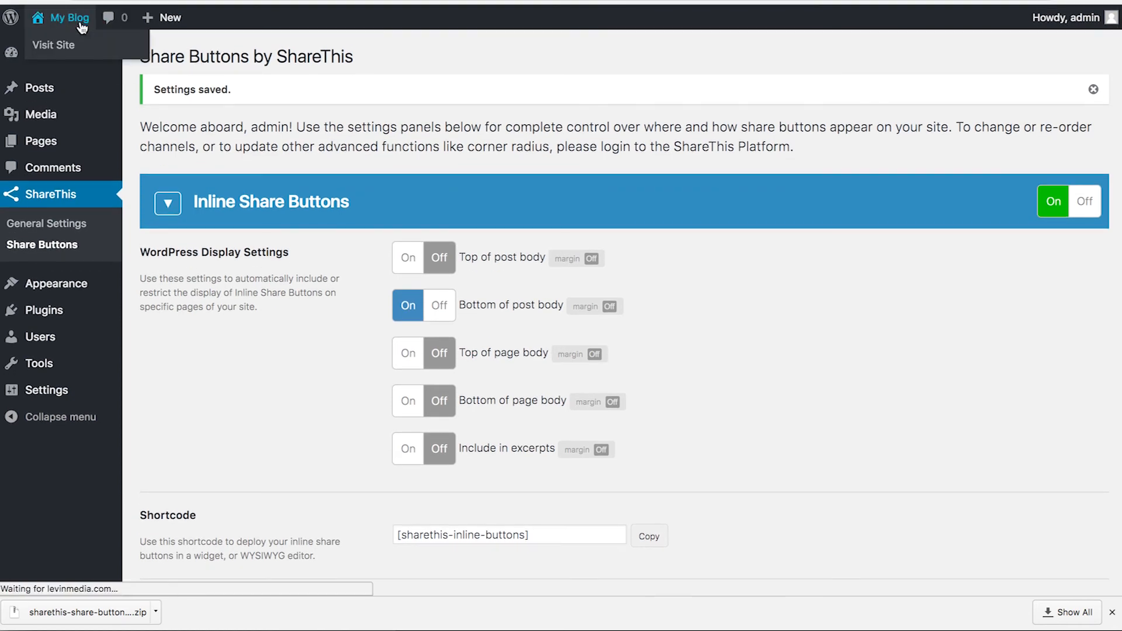
Step: Visit the blog and open the Hello world! post to see the share buttons
click(54, 45)
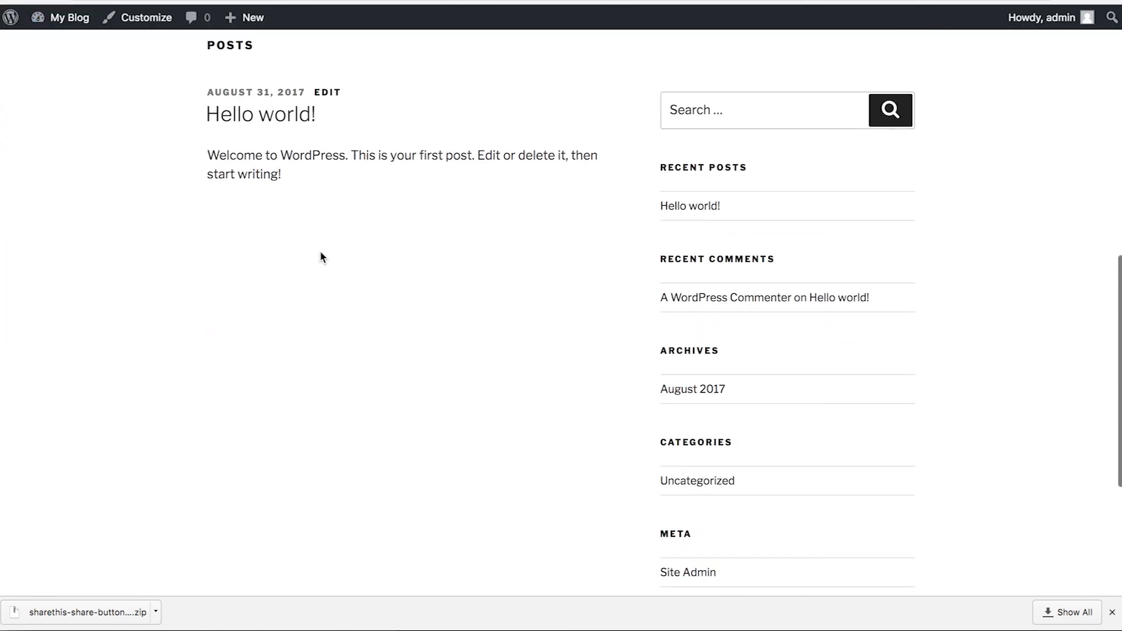
click(260, 114)
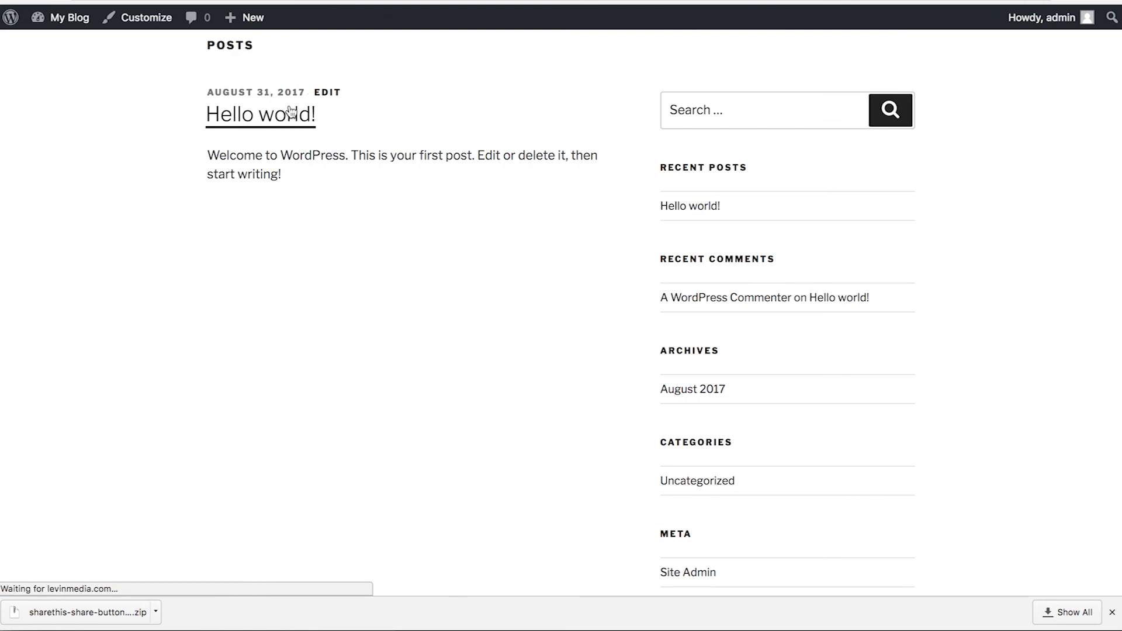
click(260, 115)
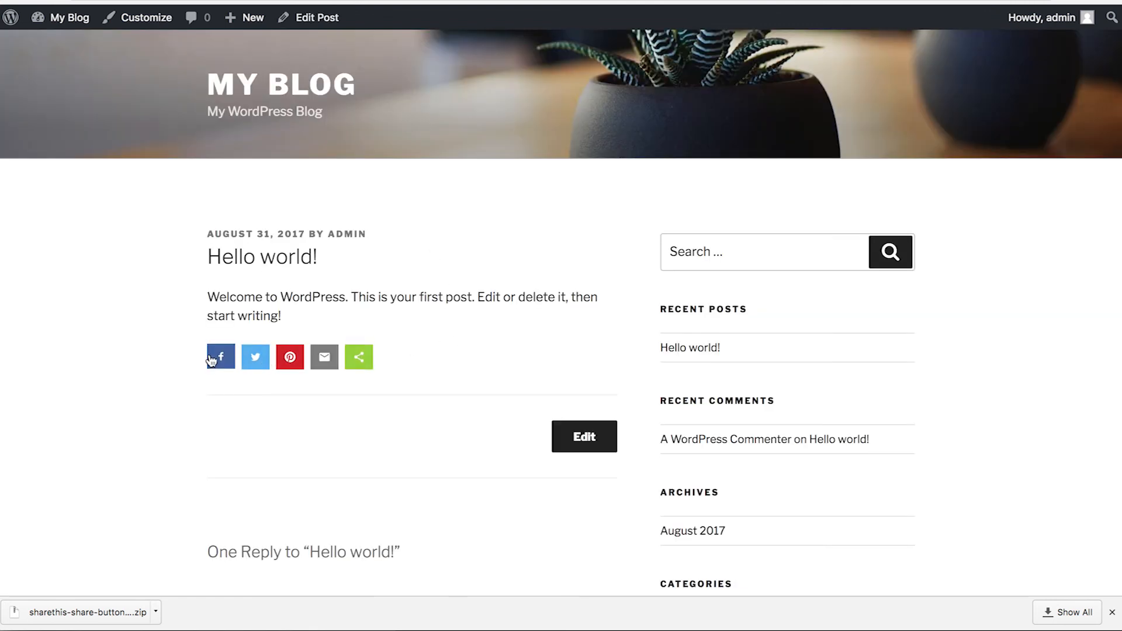
mouse_move(385, 367)
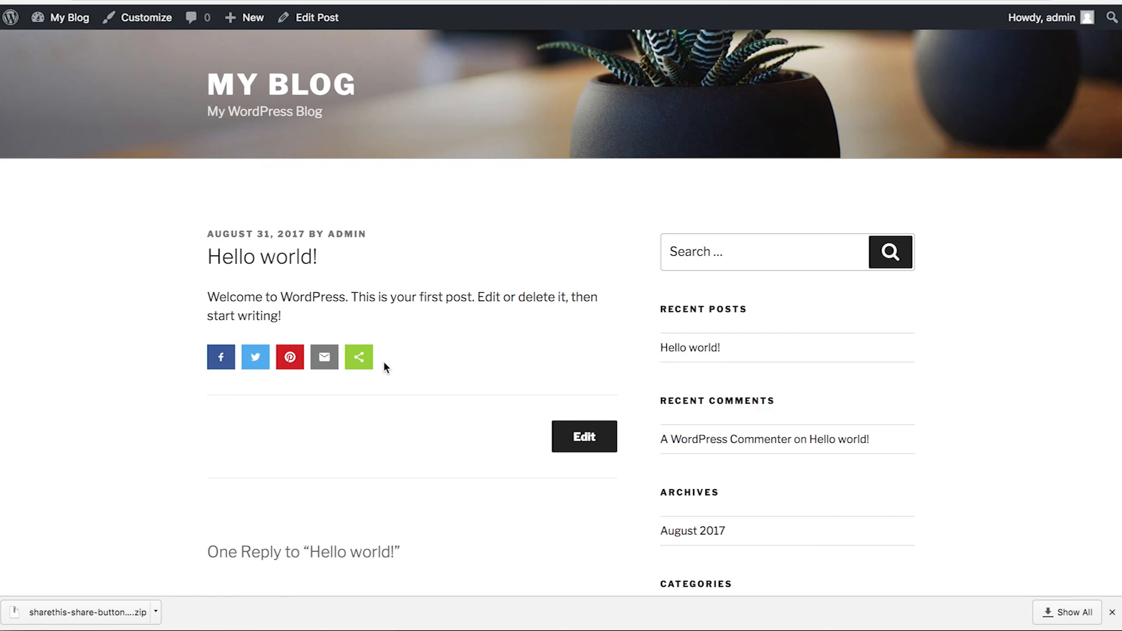